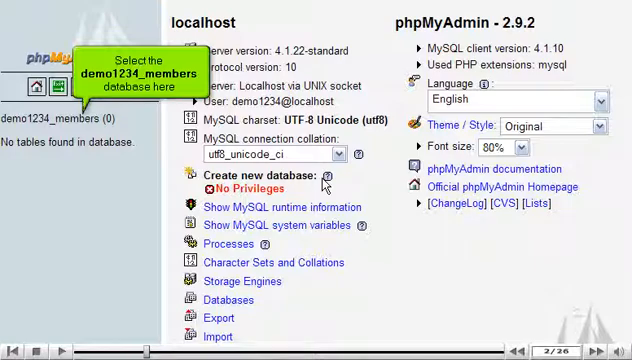
pyautogui.moveTo(136, 140)
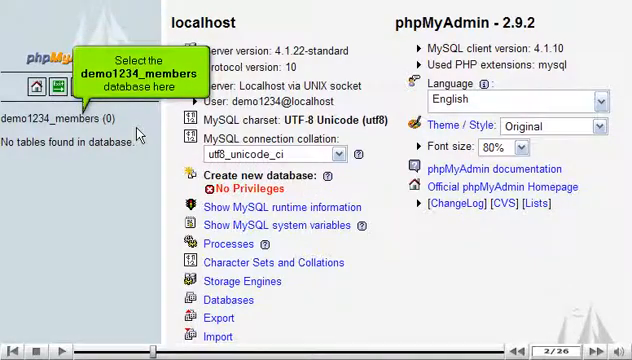
# Step: Request a new table named 'details' with 3 fields in database demo1234_members
pyautogui.click(56, 118)
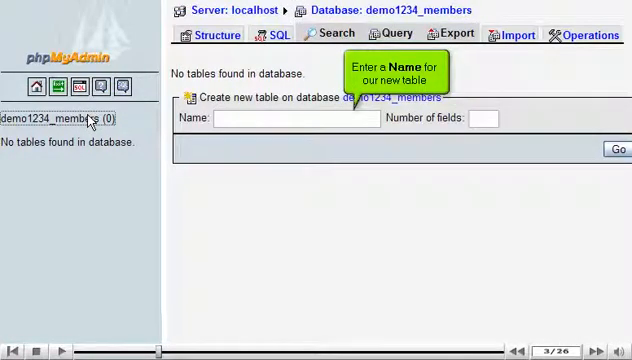
pyautogui.moveTo(216, 122)
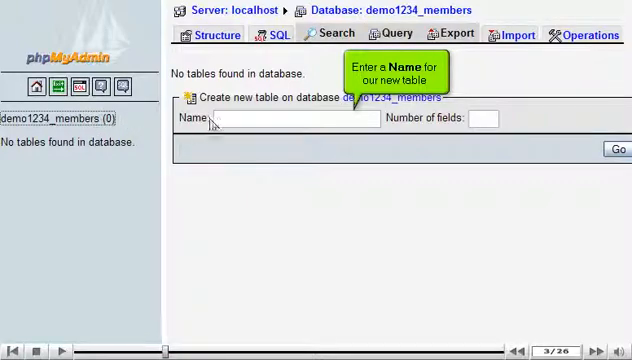
pyautogui.write('details')
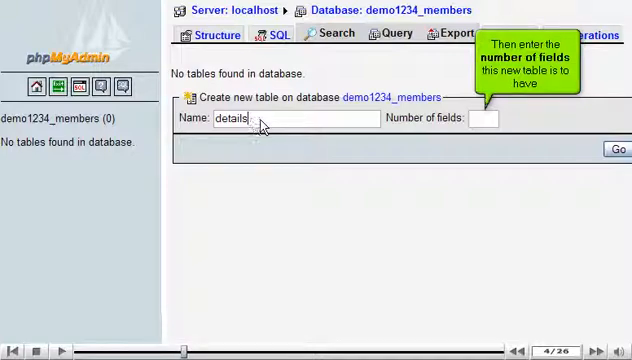
pyautogui.write('3')
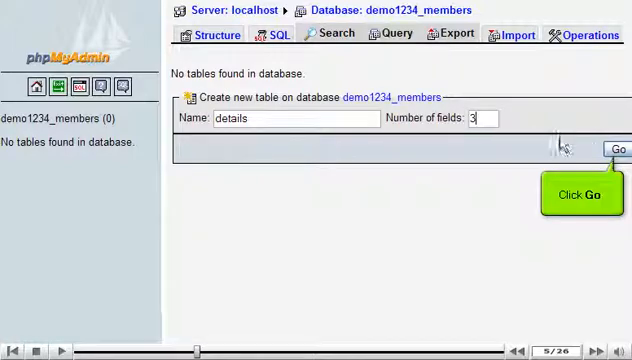
pyautogui.click(620, 148)
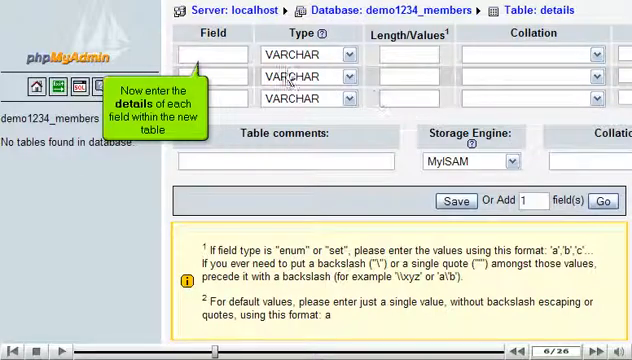
# Step: Define the first field as 'id', type INT, length 4, default 0
pyautogui.write('id')
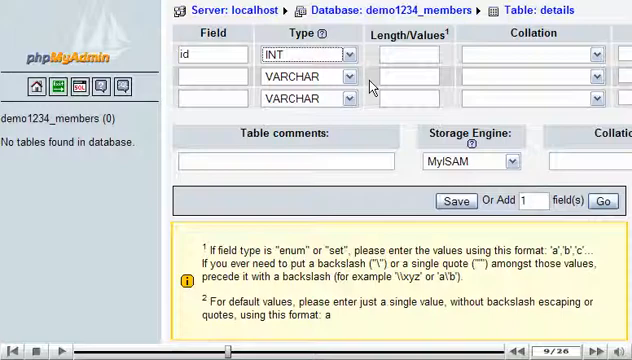
pyautogui.write('4')
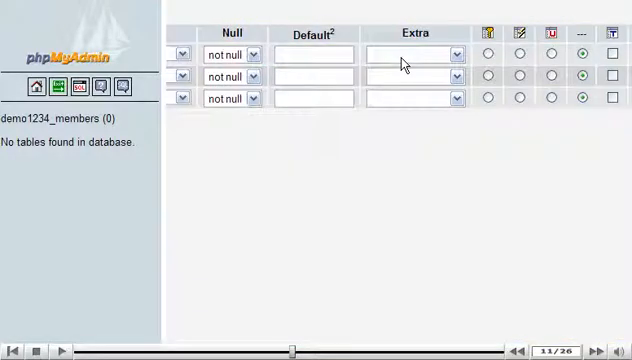
pyautogui.write('0')
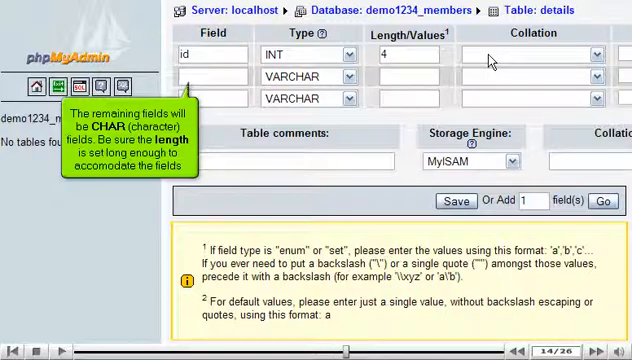
# Step: Define 'name' as CHAR(100) and 'telephone' as CHAR(50)
pyautogui.write('name')
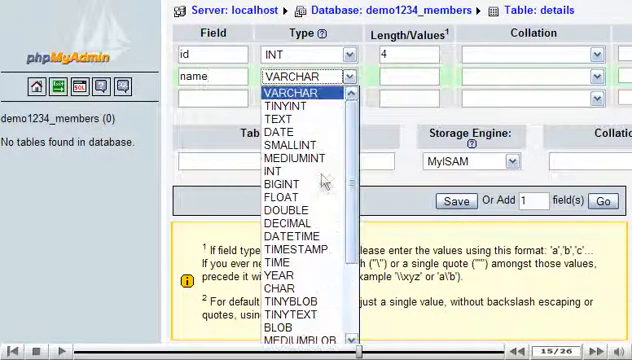
pyautogui.click(290, 288)
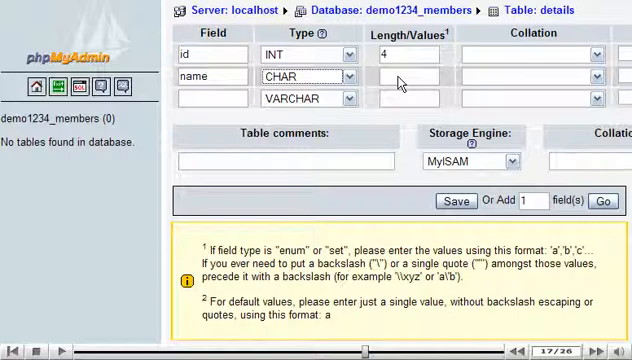
pyautogui.write('100')
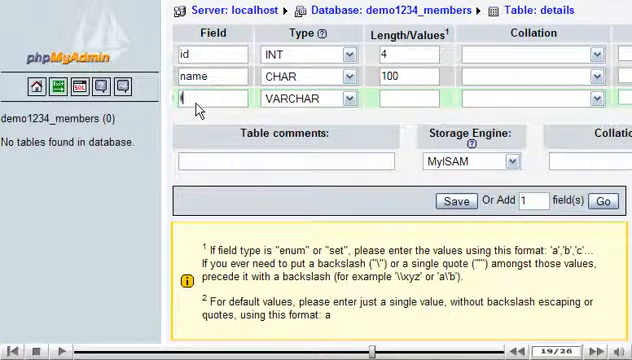
pyautogui.write('telephone')
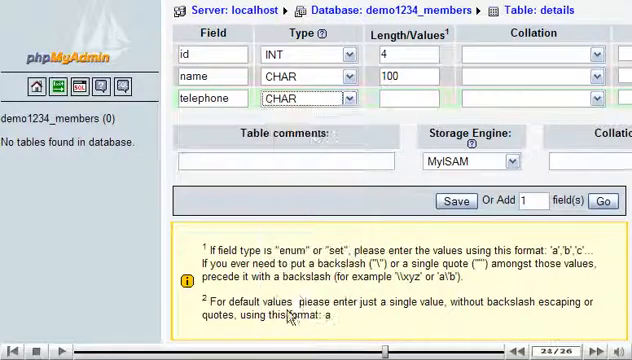
pyautogui.write('50')
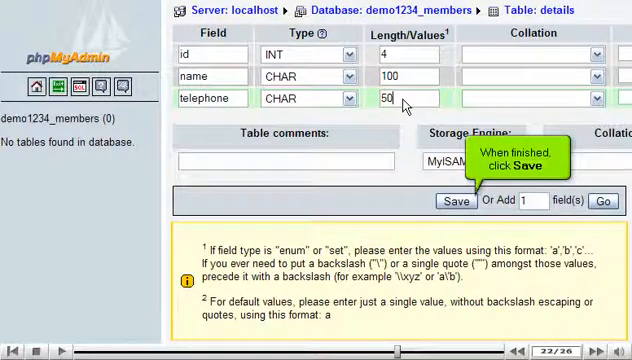
# Step: Save the details table, review the generated CREATE TABLE query, and return to the server overview
pyautogui.click(456, 200)
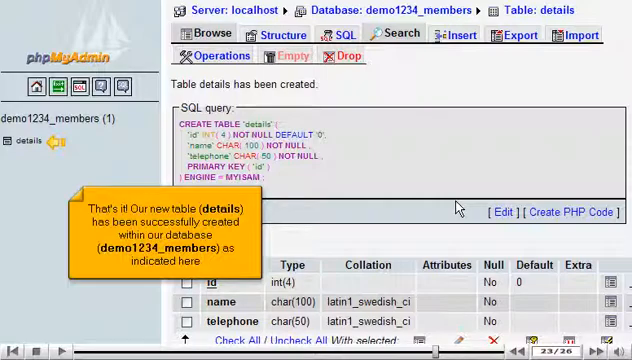
pyautogui.scroll(-3)
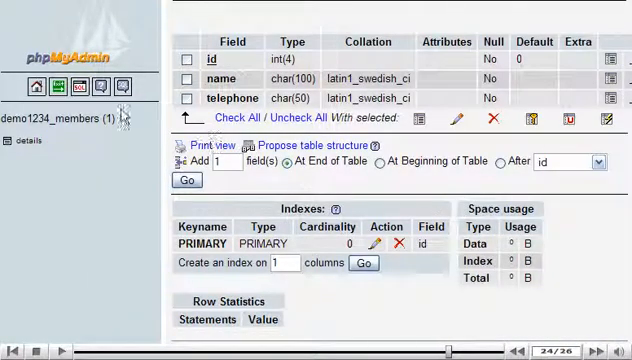
pyautogui.click(36, 84)
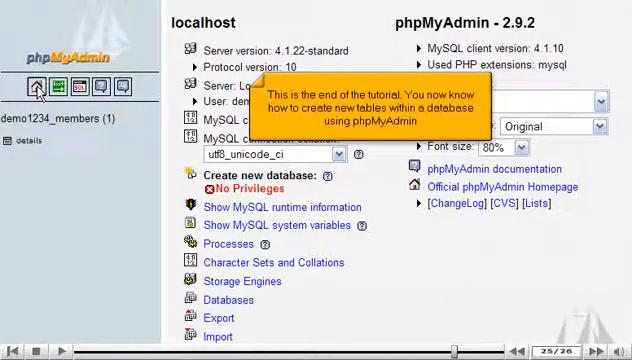